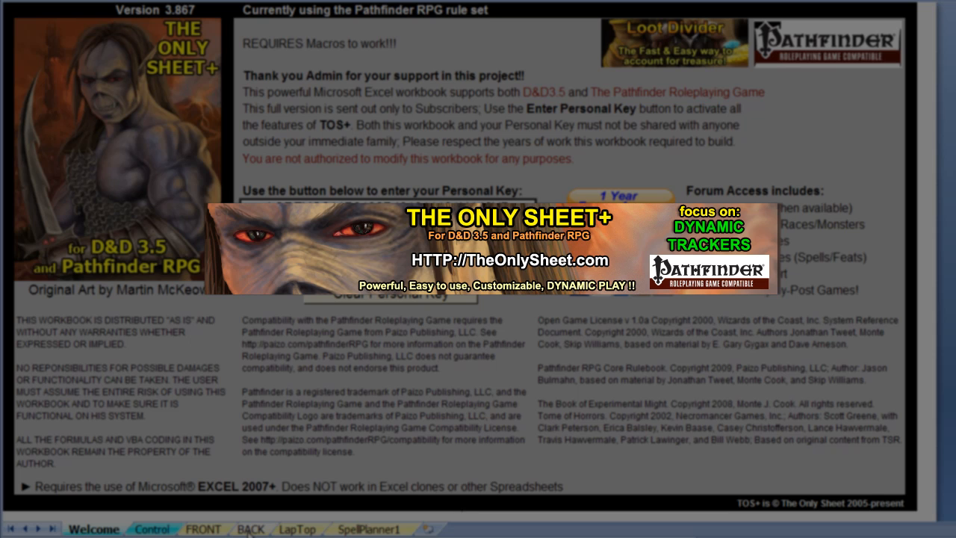
Step: Switch to the BACK worksheet, showing the feats list with Dodge
{"action": "left_click", "coordinate": [243, 529]}
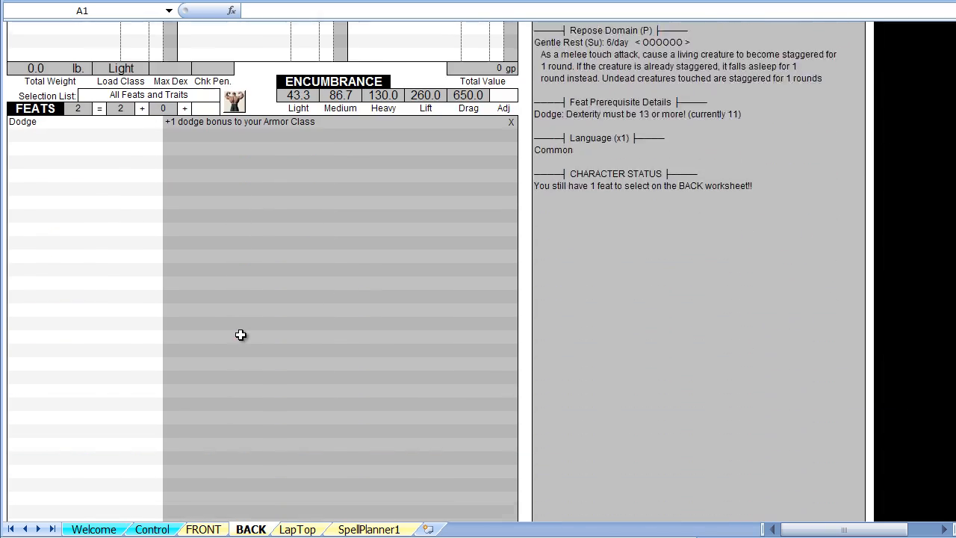
Step: Fill the first tracker row: Wand of Cure Light Wounds, Initial 50, Spent 40
{"action": "scroll", "scroll_direction": "down", "scroll_amount": 3}
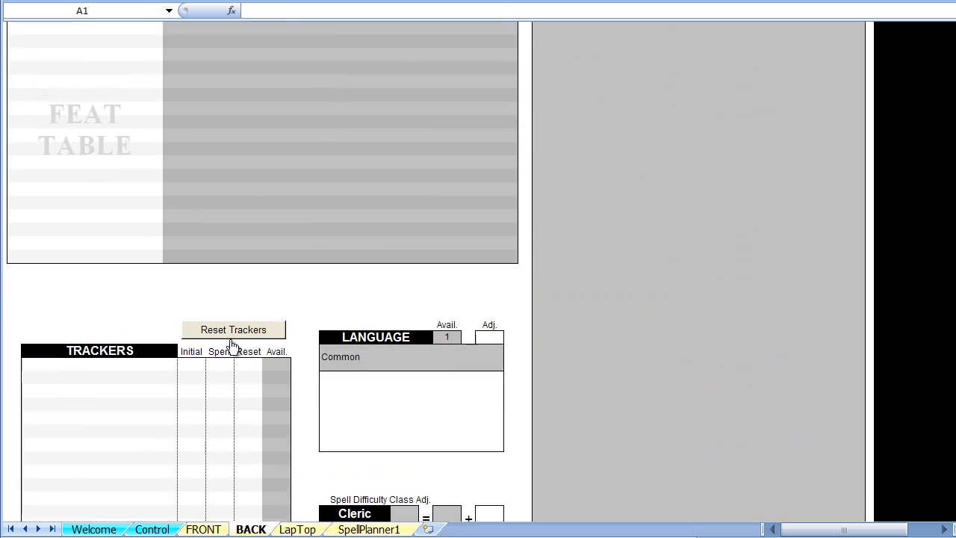
{"action": "left_click", "coordinate": [90, 363]}
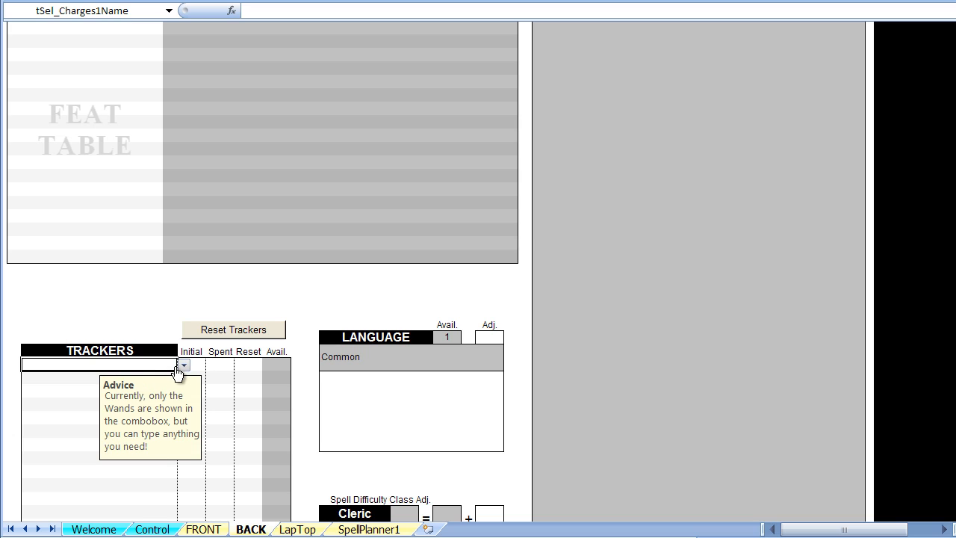
{"action": "left_click", "coordinate": [182, 364]}
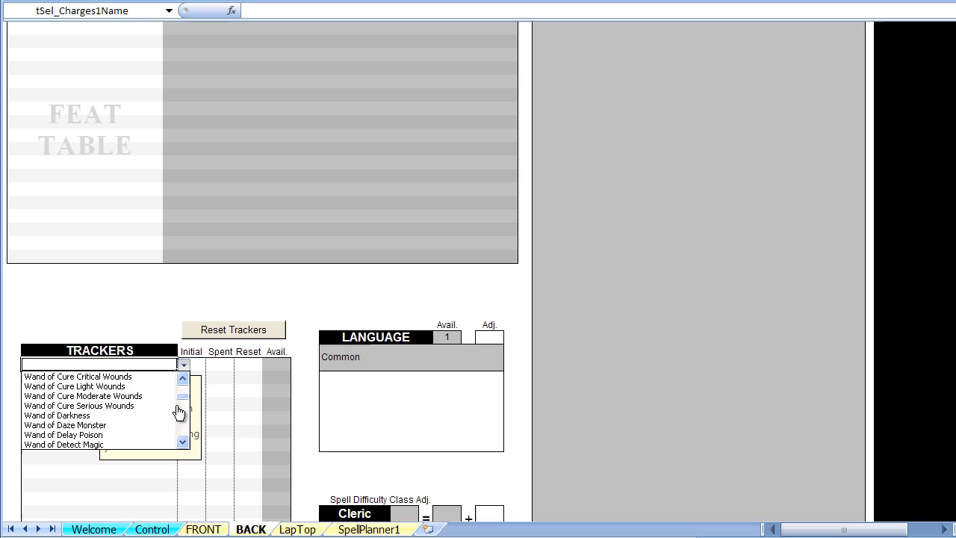
{"action": "left_click", "coordinate": [75, 386]}
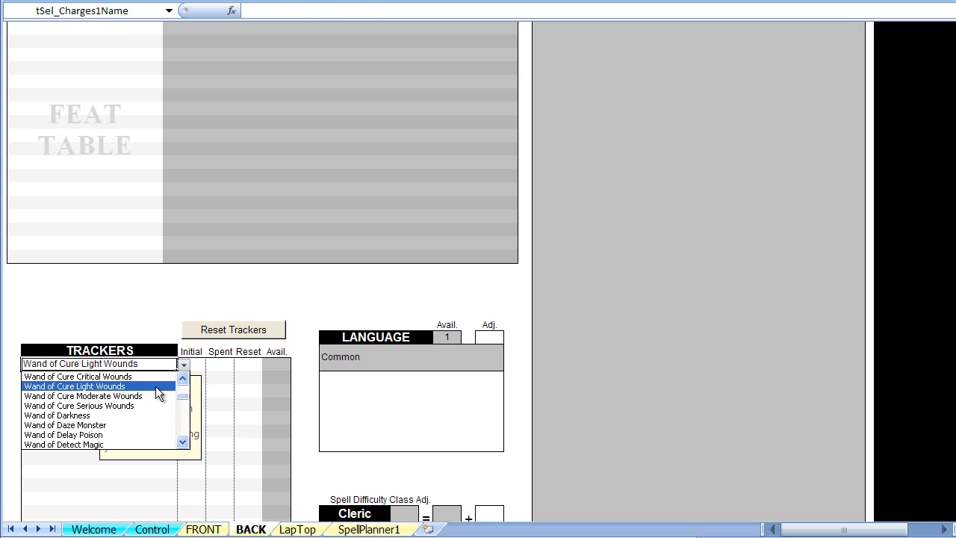
{"action": "left_click", "coordinate": [75, 386]}
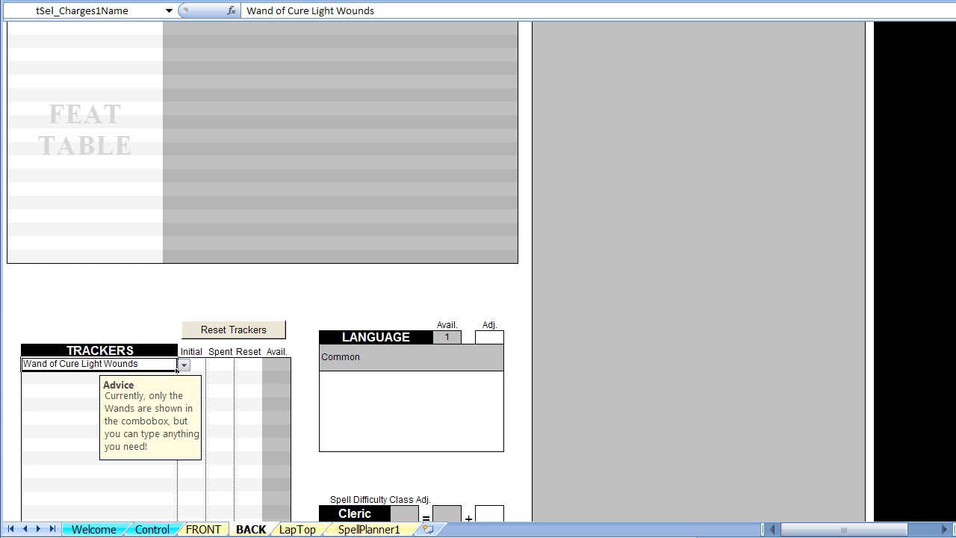
{"action": "left_click", "coordinate": [191, 363]}
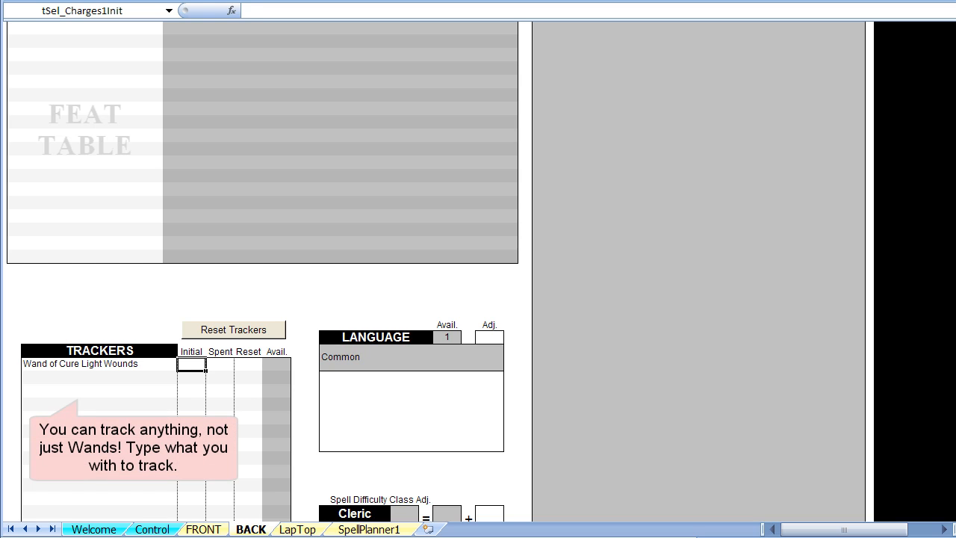
{"action": "type", "text": "50"}
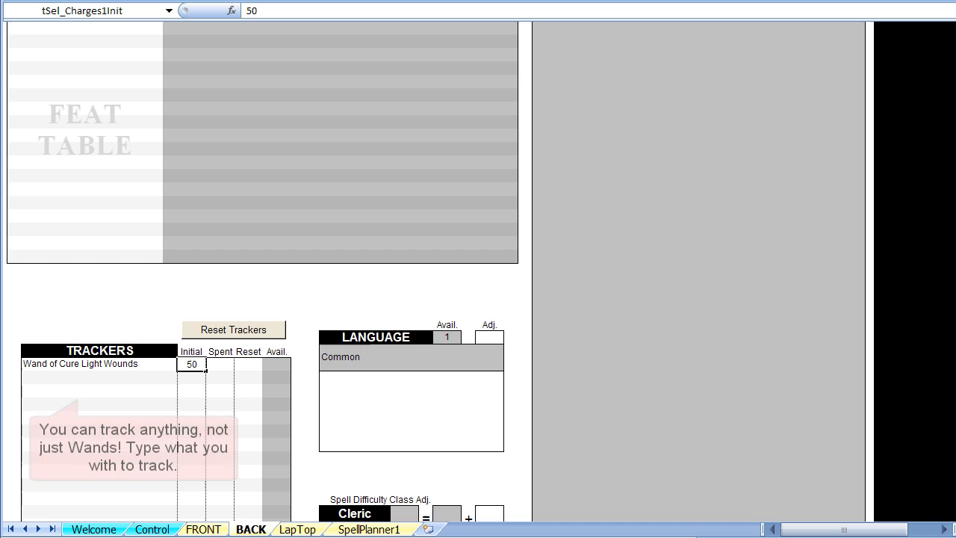
{"action": "left_click", "coordinate": [219, 364]}
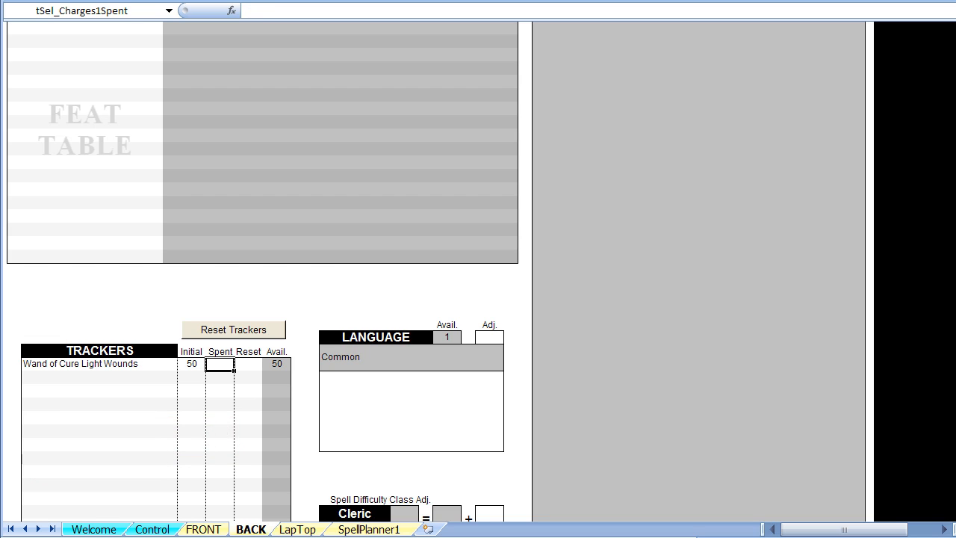
{"action": "type", "text": "40"}
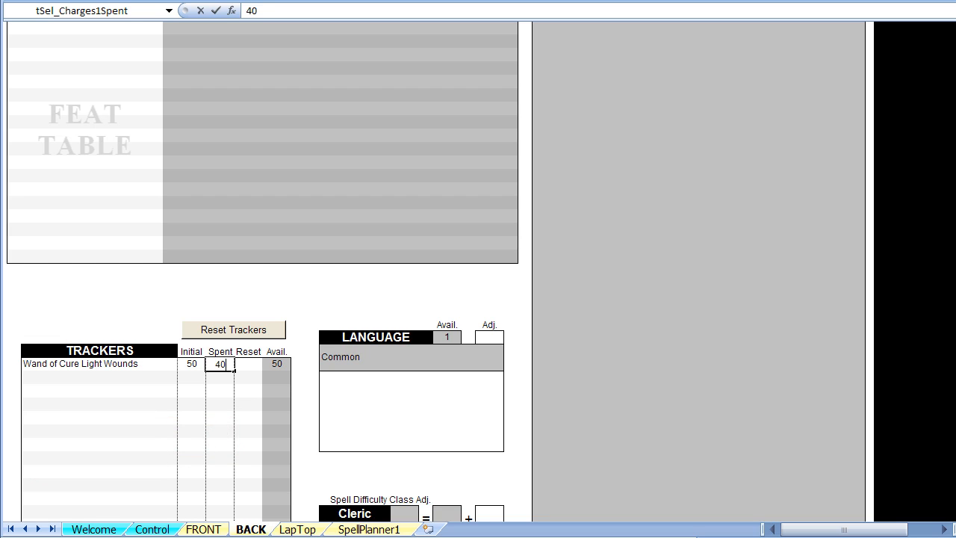
{"action": "key", "text": "Enter"}
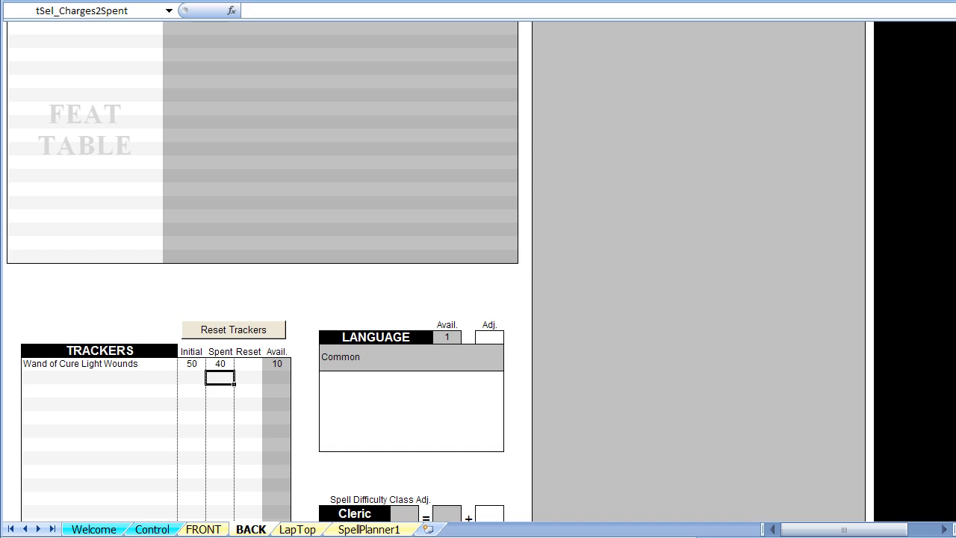
Step: Check Bless on SpellPlanner1, then name the next tracker row 'Bless Spell'
{"action": "left_click", "coordinate": [364, 531]}
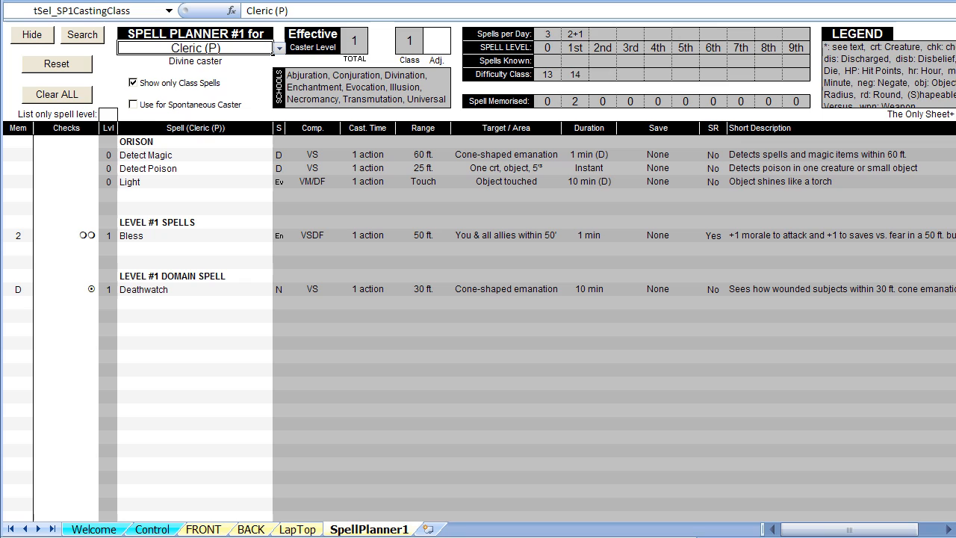
{"action": "left_click", "coordinate": [130, 235]}
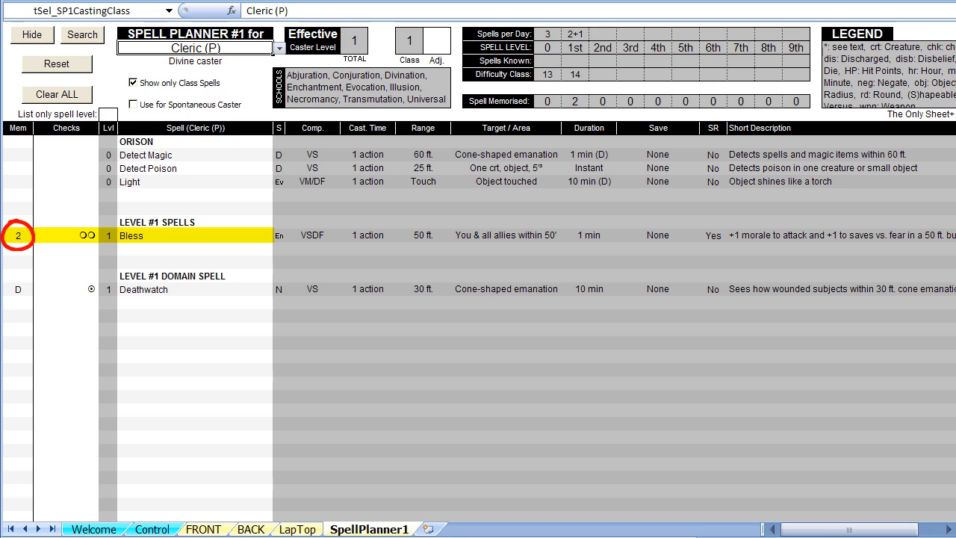
{"action": "left_click", "coordinate": [248, 530]}
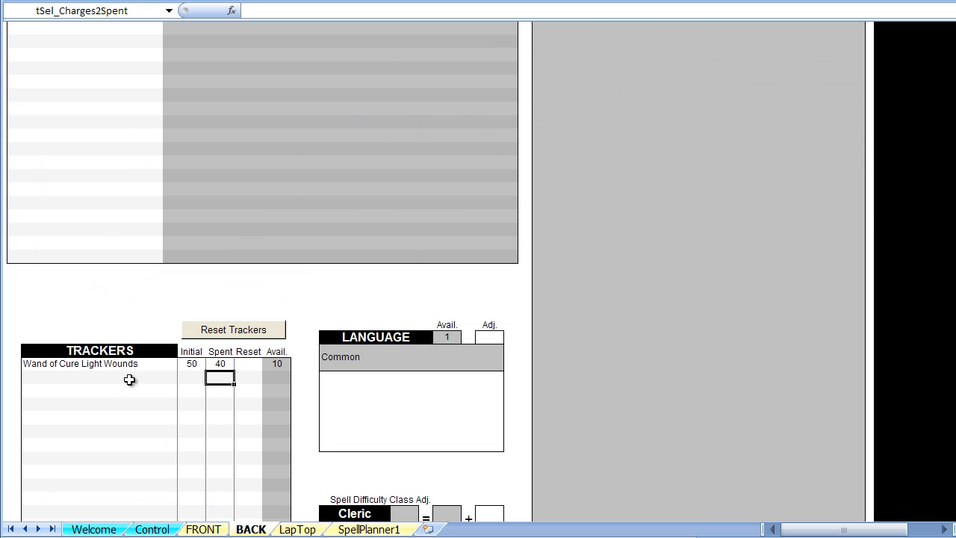
{"action": "type", "text": "B"}
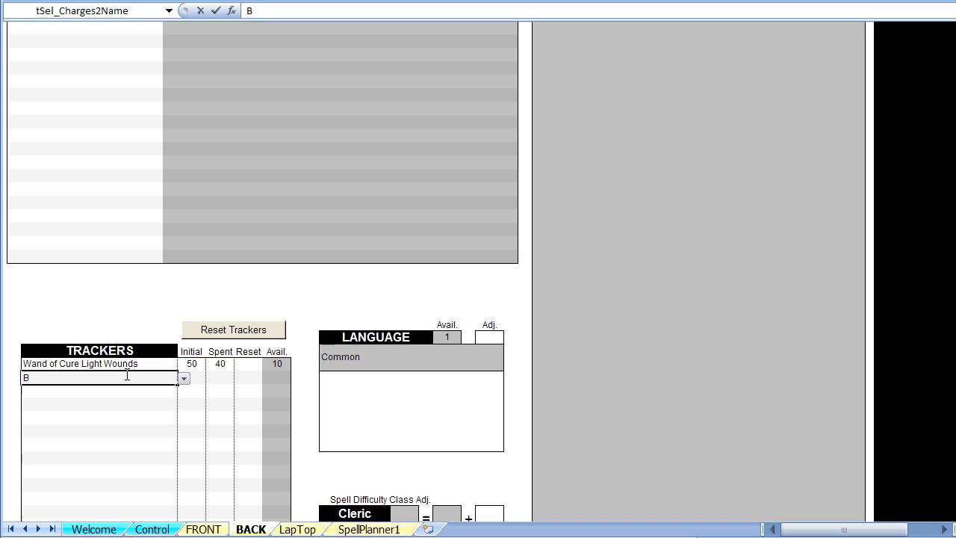
{"action": "type", "text": "Bless Spell"}
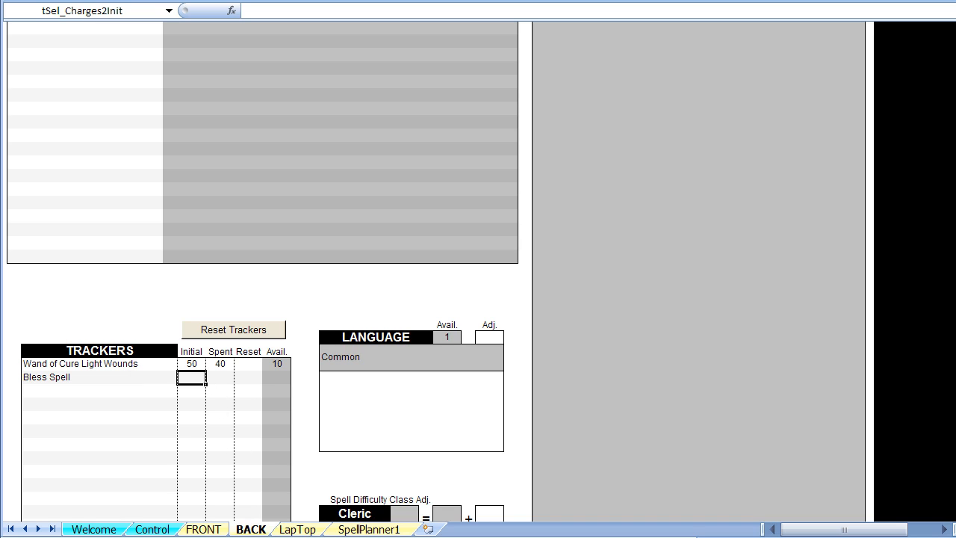
Step: Link the Bless Spell Initial value to SpellPlanner1's Bless memorised cell A17
{"action": "type", "text": "="}
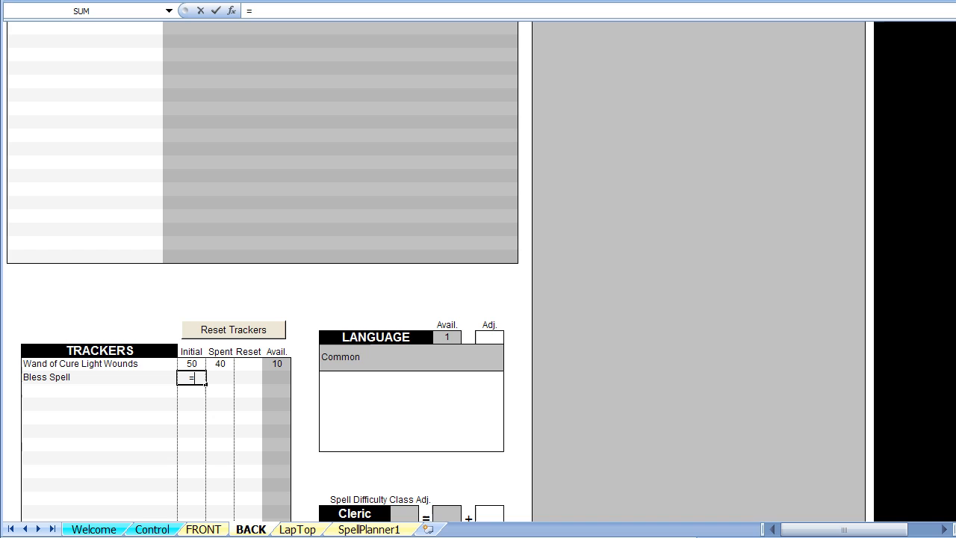
{"action": "left_click", "coordinate": [365, 530]}
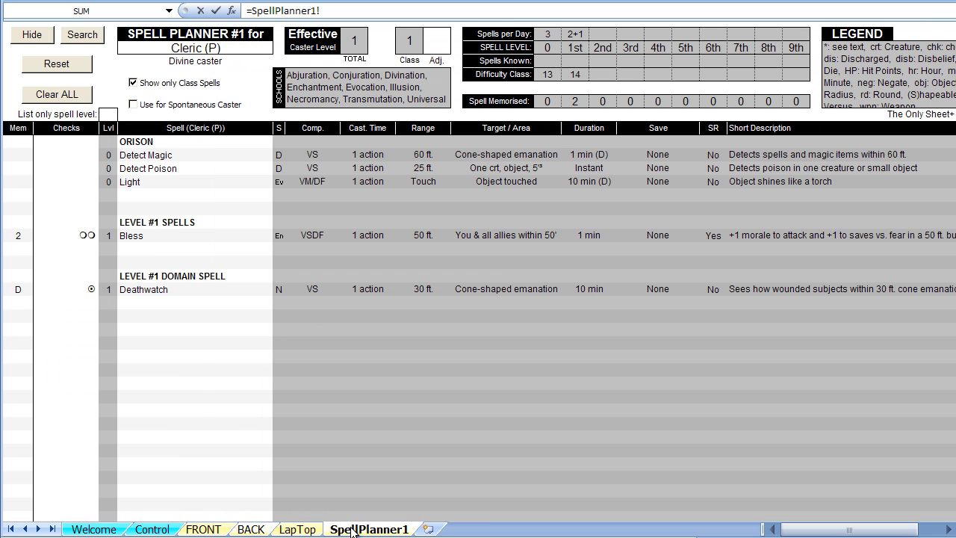
{"action": "left_click", "coordinate": [17, 235]}
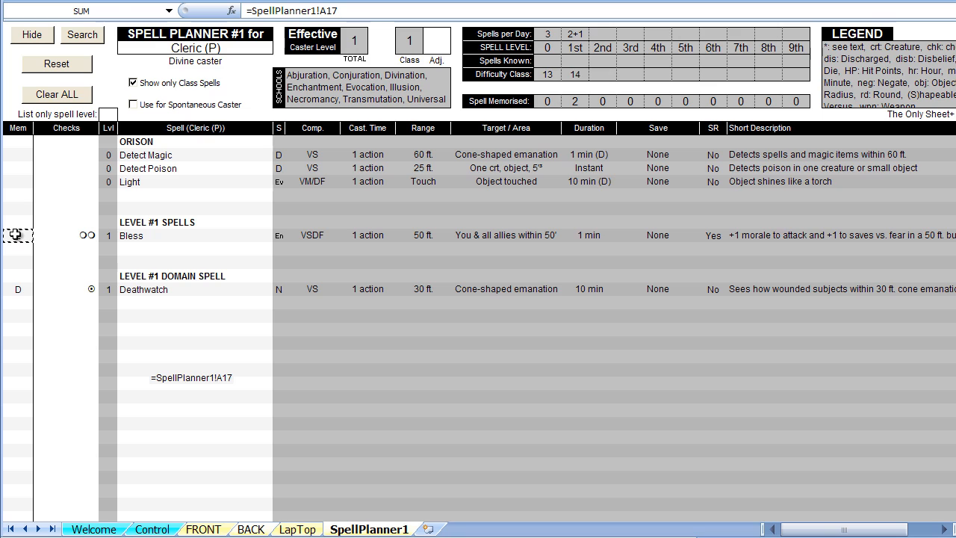
{"action": "left_click", "coordinate": [250, 528]}
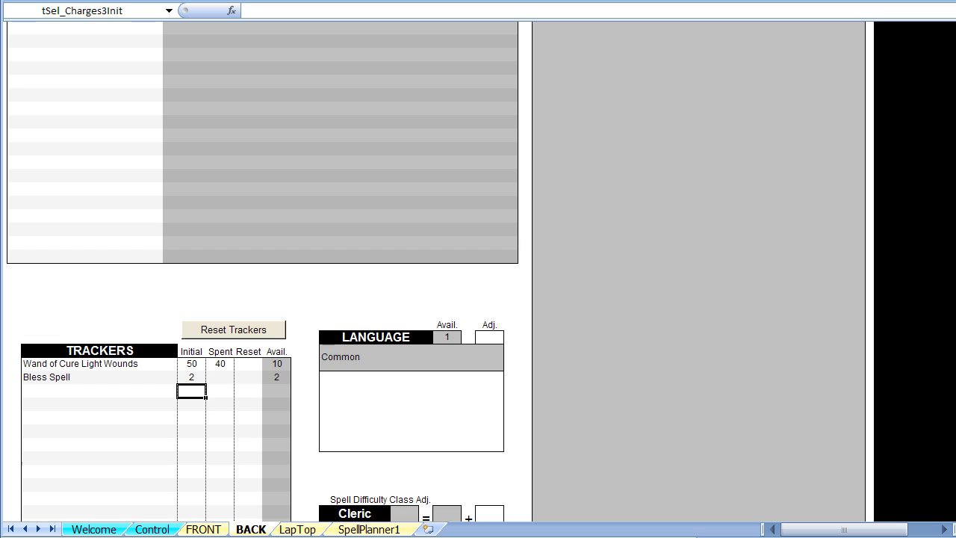
{"action": "left_click", "coordinate": [219, 377]}
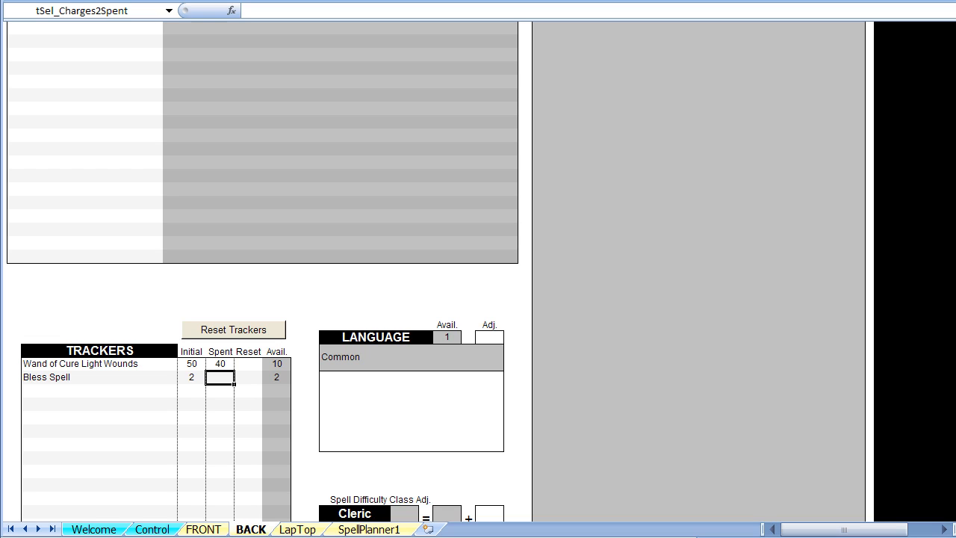
Step: Set the Bless Spell tracker's Reset option to Yes
{"action": "left_click", "coordinate": [247, 377]}
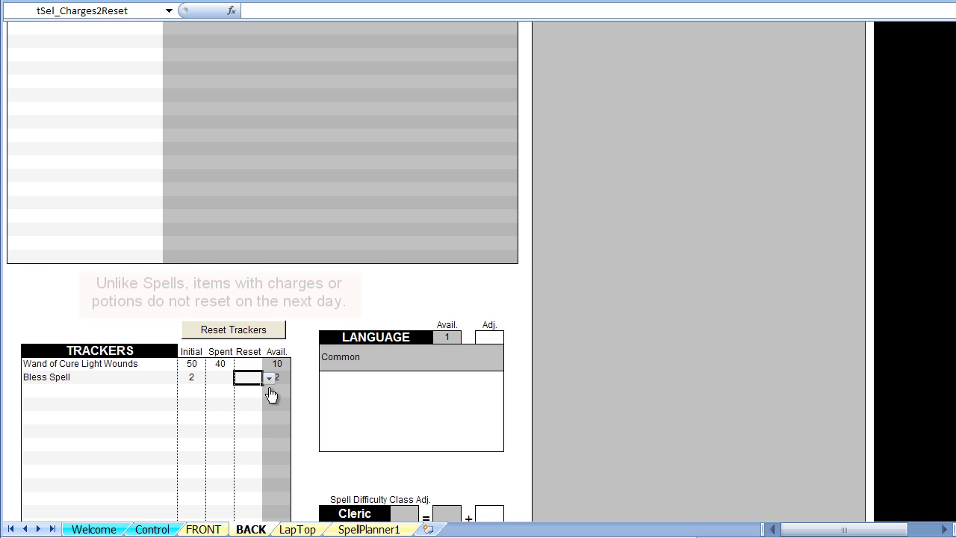
{"action": "left_click", "coordinate": [268, 377]}
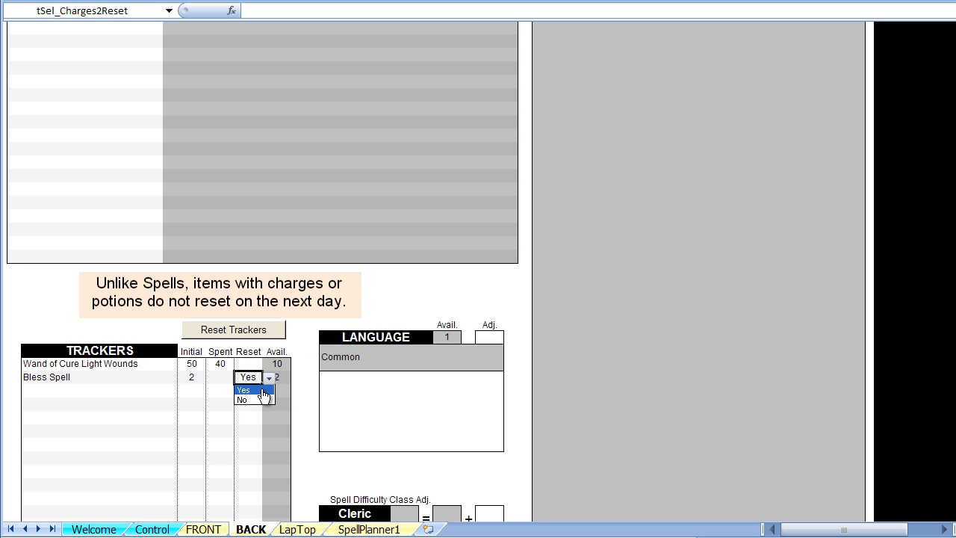
{"action": "left_click", "coordinate": [242, 390]}
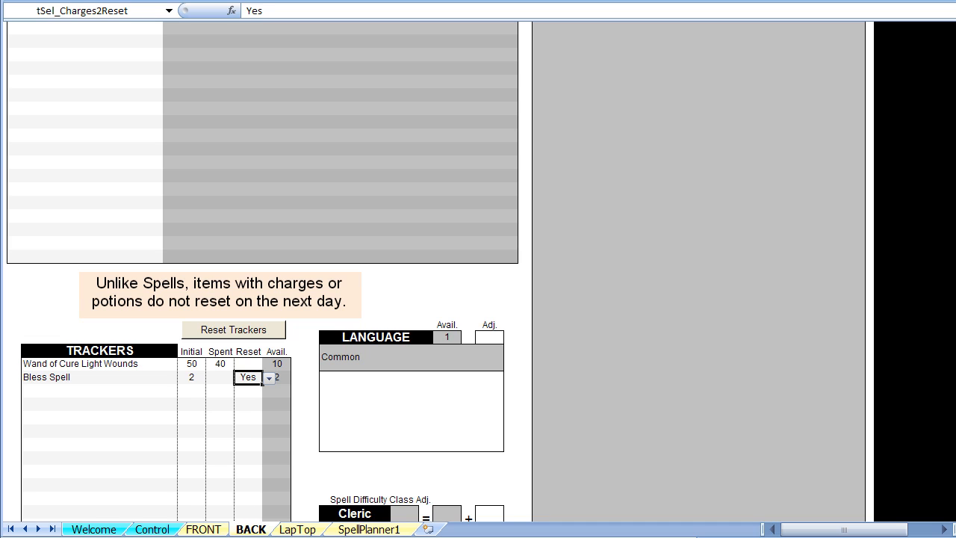
{"action": "mouse_move", "coordinate": [62, 400]}
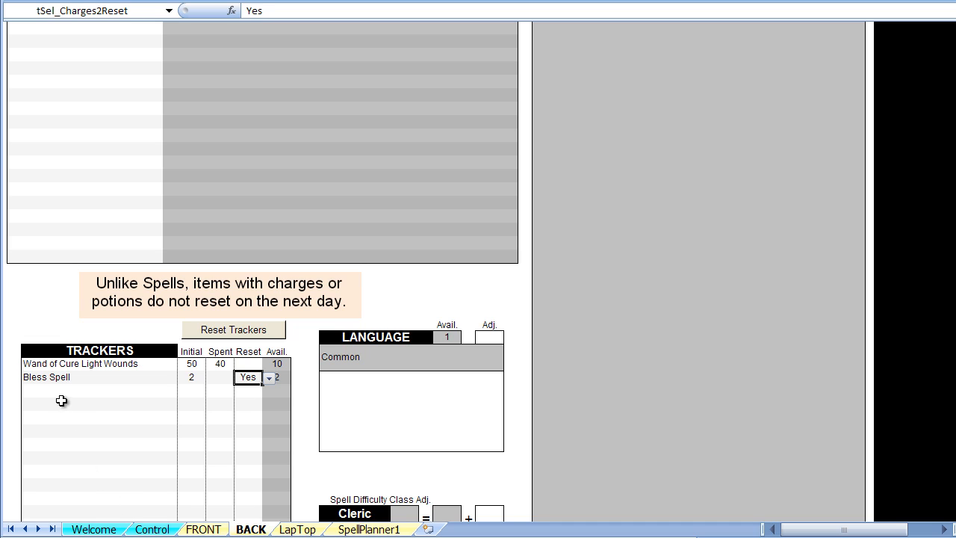
{"action": "left_click", "coordinate": [89, 390]}
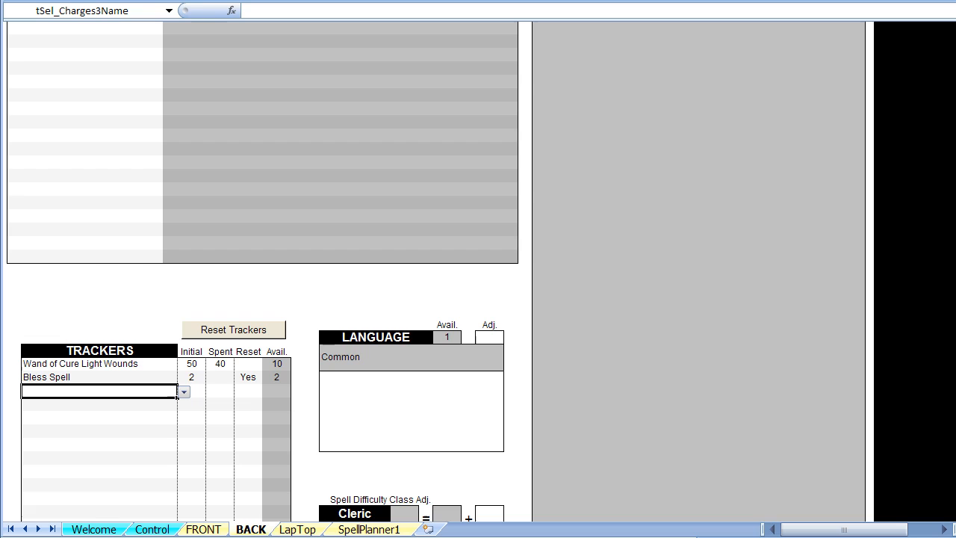
Step: Add a Potion of CLW tracker with Initial 5 and list Potion of CLW in the gear
{"action": "type", "text": "Potion of CLW"}
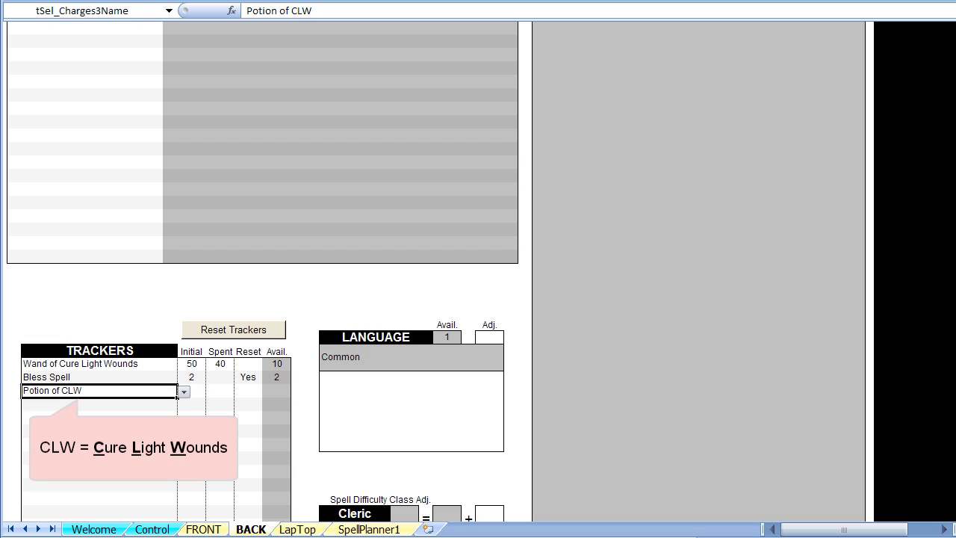
{"action": "type", "text": "5"}
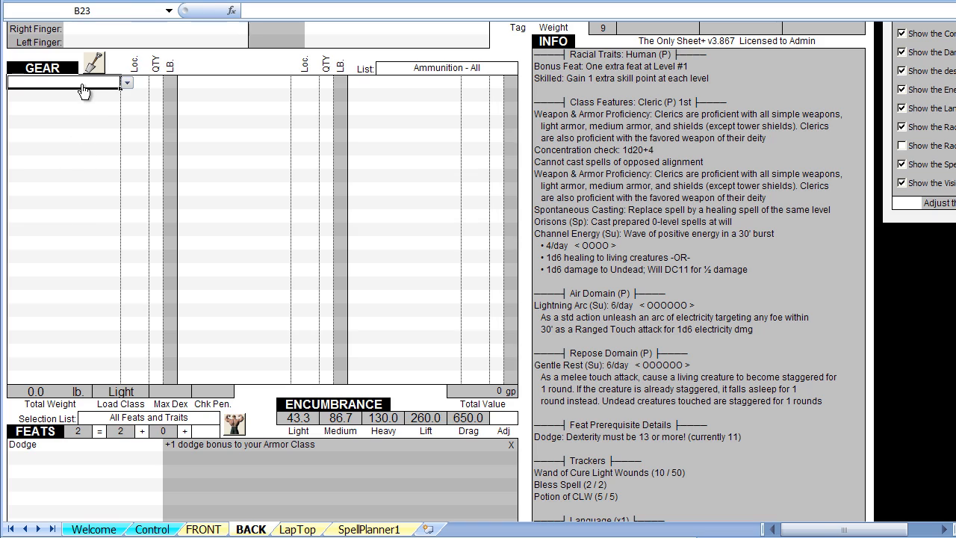
{"action": "type", "text": "Potion of CLW"}
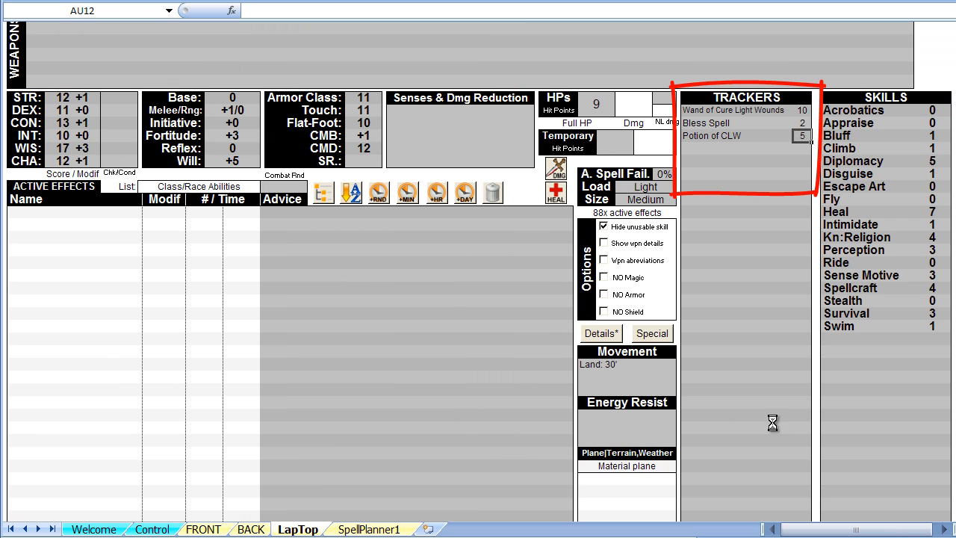
Step: On LapTop, spend one use each: wand down to 9, Bless to 1, potion to 4
{"action": "left_click", "coordinate": [75, 214]}
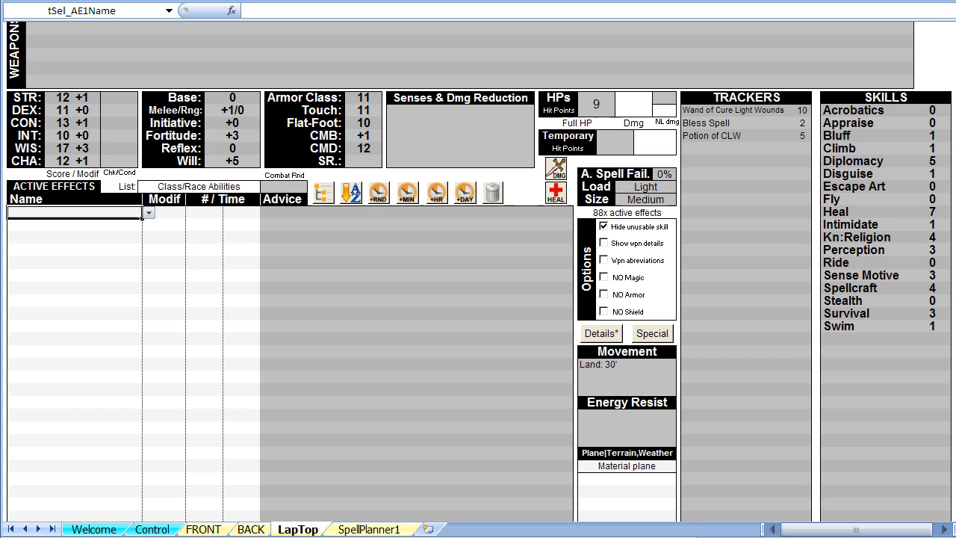
{"action": "left_click", "coordinate": [803, 110]}
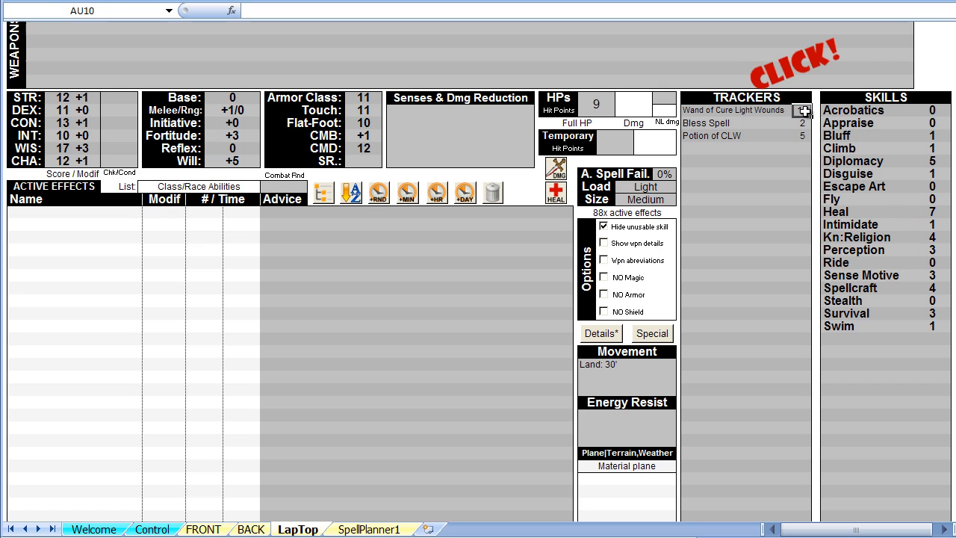
{"action": "left_click", "coordinate": [803, 111]}
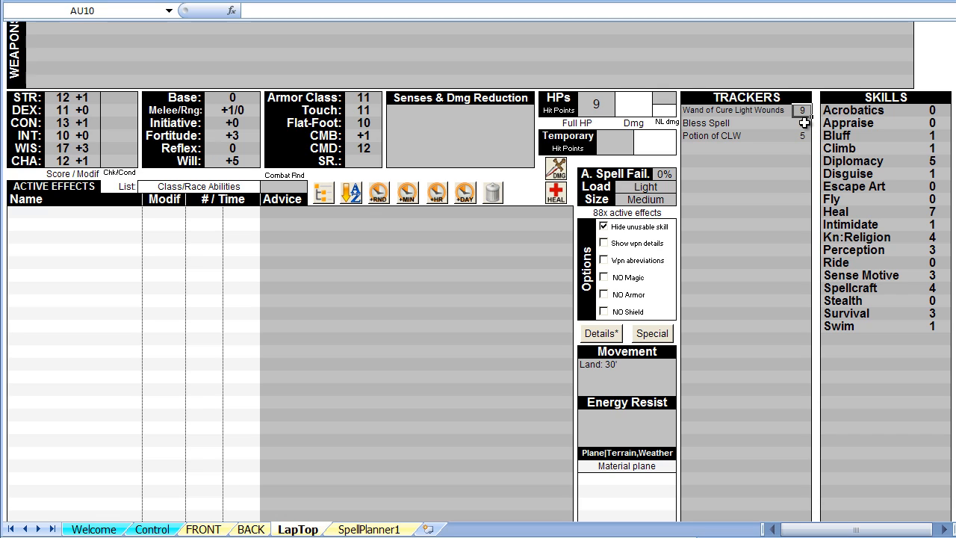
{"action": "left_click", "coordinate": [799, 122]}
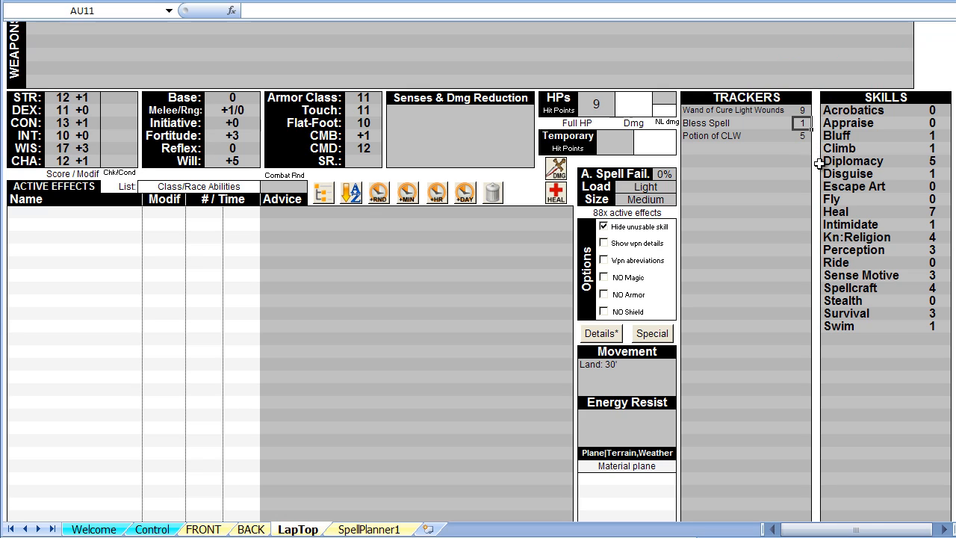
{"action": "mouse_move", "coordinate": [805, 135]}
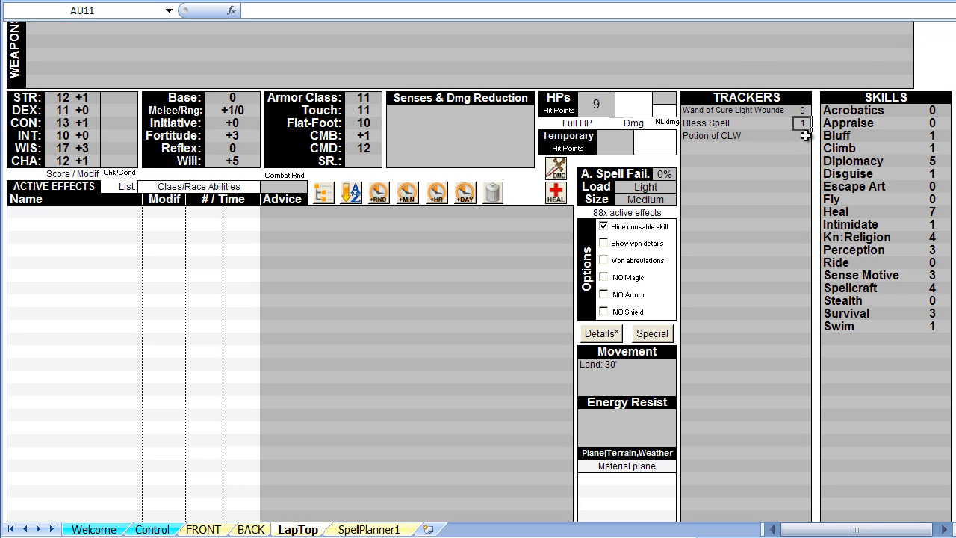
{"action": "left_click", "coordinate": [804, 136]}
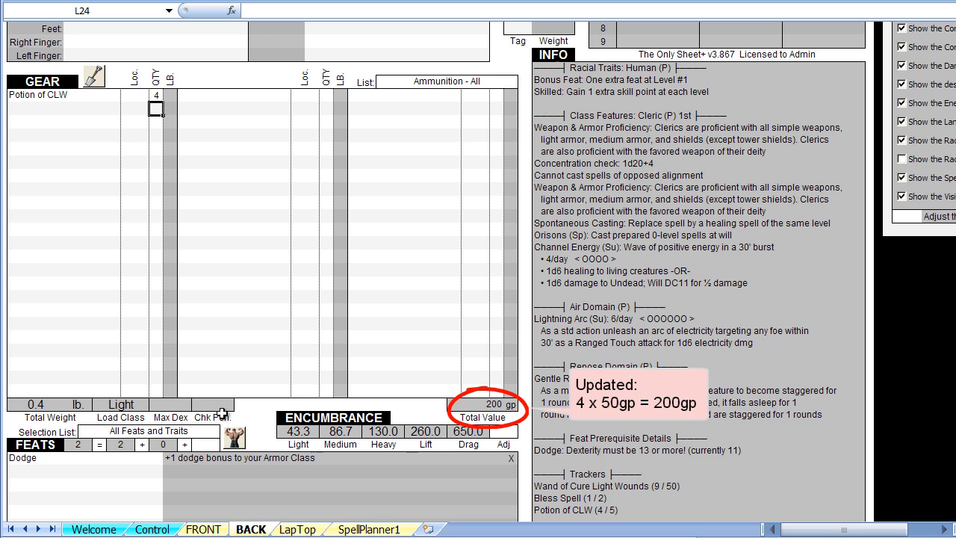
Step: Scroll the INFO panel to the trackers summary: wand 9/50, Bless 1/2, potion 4/5
{"action": "scroll", "scroll_direction": "down", "scroll_amount": 3}
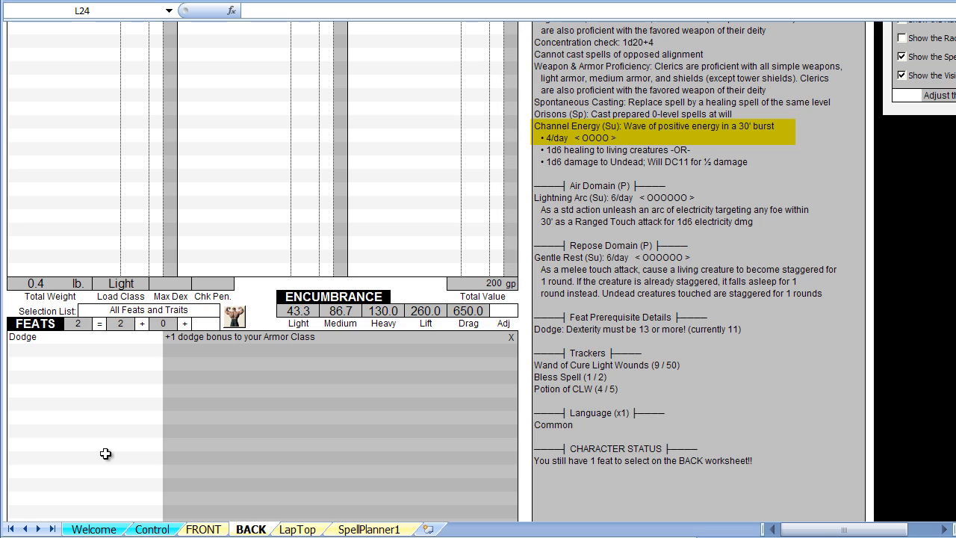
Step: Add a Channel Energy tracker with Initial =TrackInfo("Channel Energy"), giving 4 uses
{"action": "scroll", "scroll_direction": "down", "scroll_amount": 3}
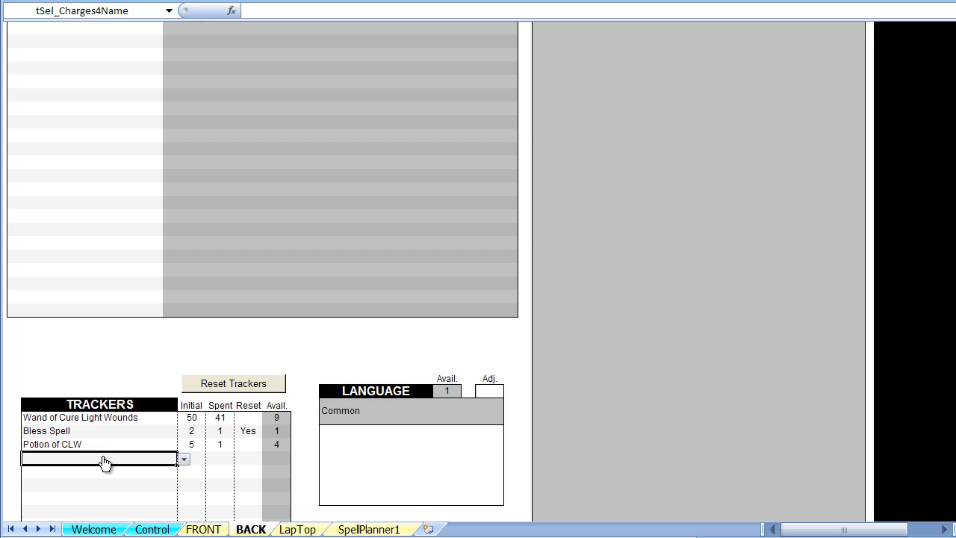
{"action": "type", "text": "Channel Energy"}
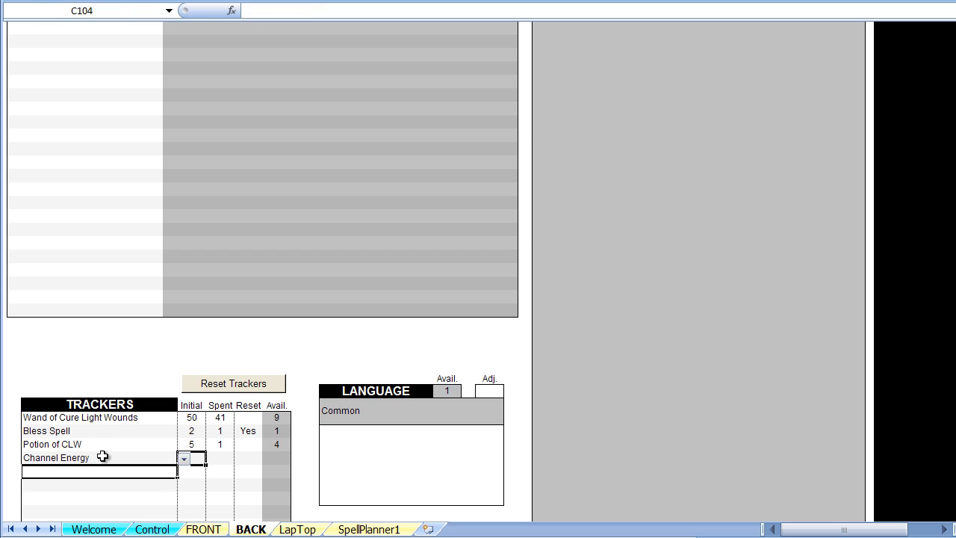
{"action": "type", "text": "=T"}
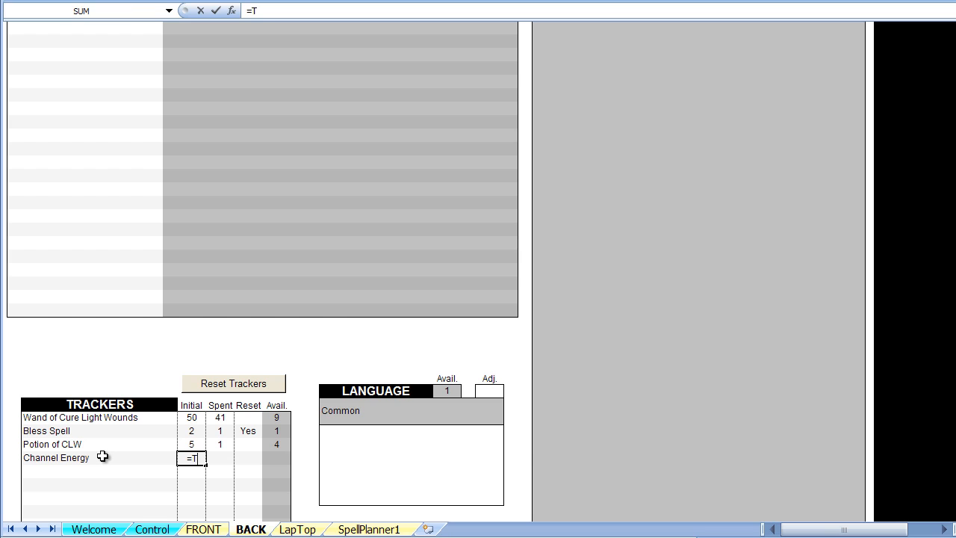
{"action": "type", "text": "rackInfo("}
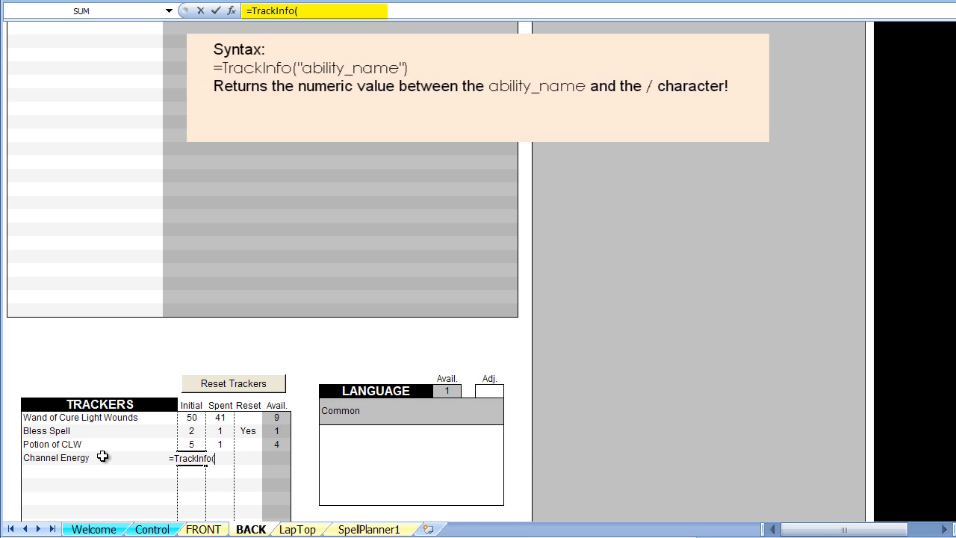
{"action": "type", "text": "\"Channel Energy"}
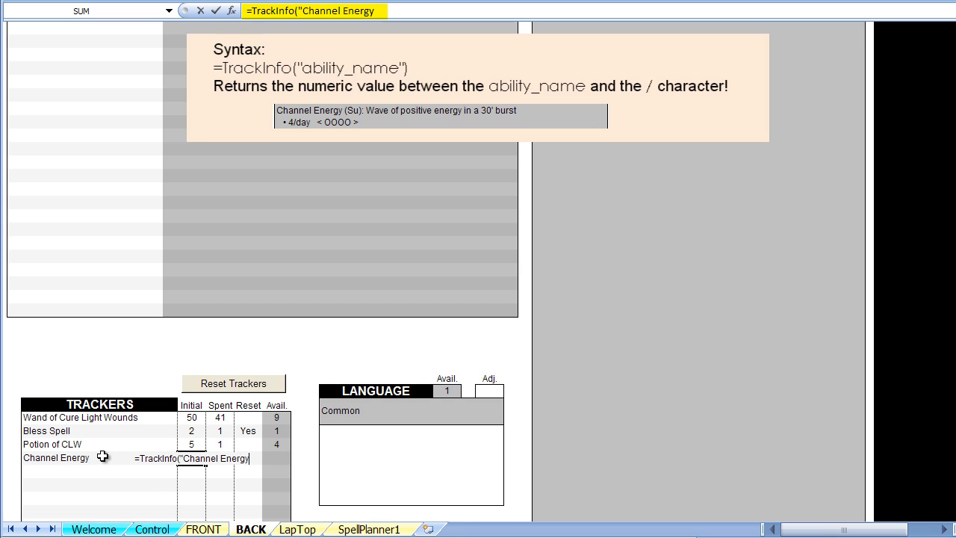
{"action": "type", "text": "\")"}
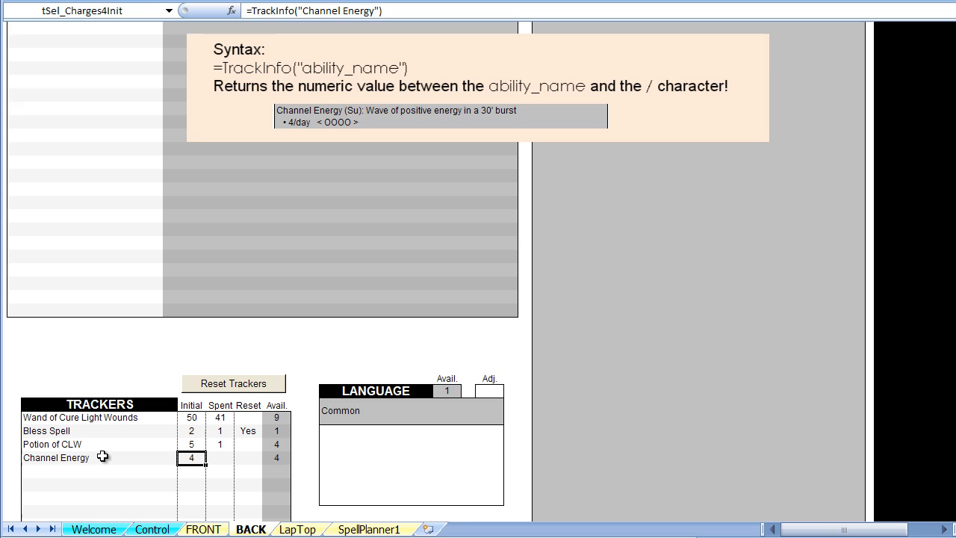
{"action": "mouse_move", "coordinate": [103, 457]}
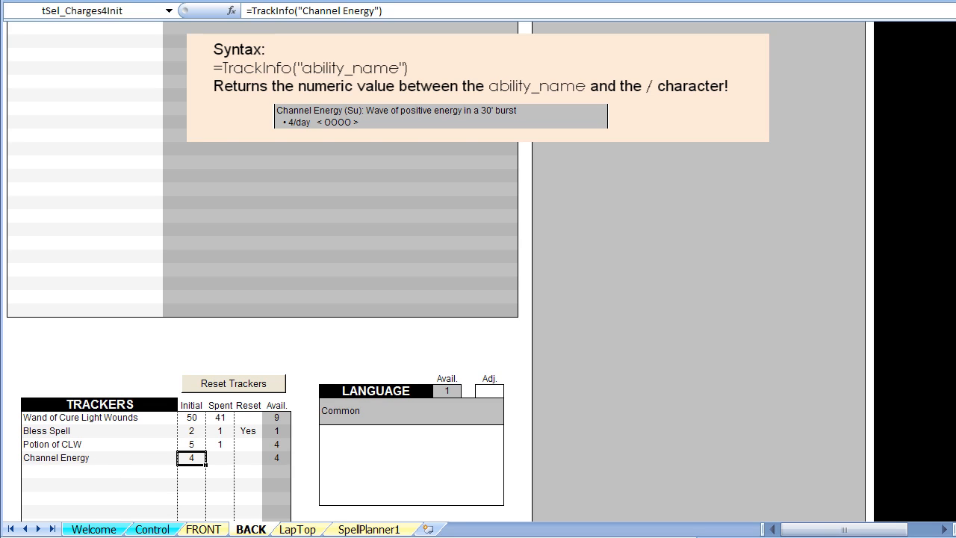
{"action": "mouse_move", "coordinate": [595, 397]}
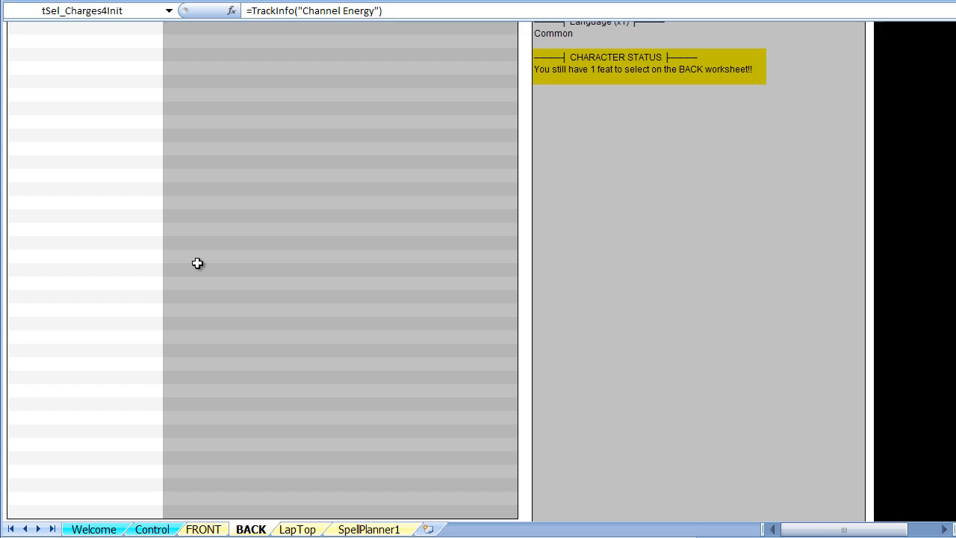
{"action": "scroll", "scroll_direction": "down", "scroll_amount": 3}
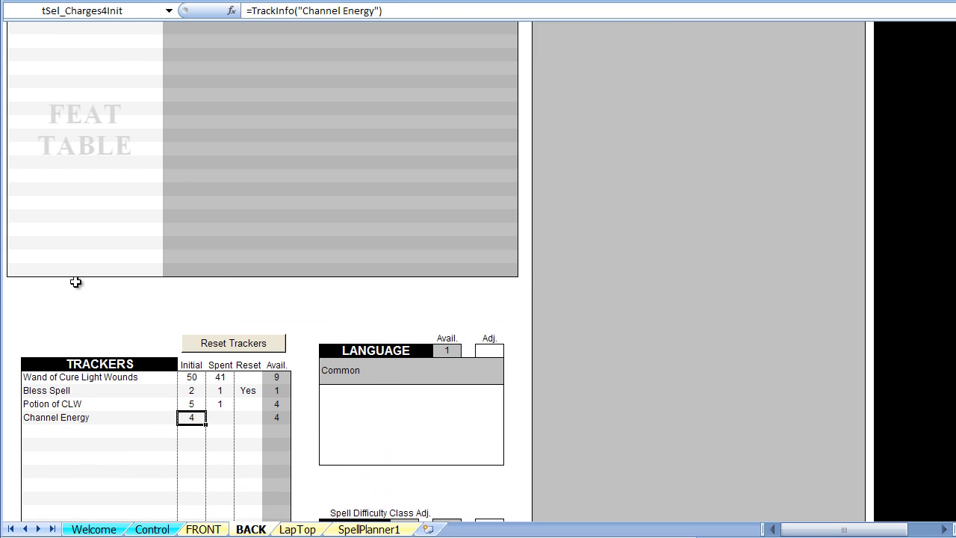